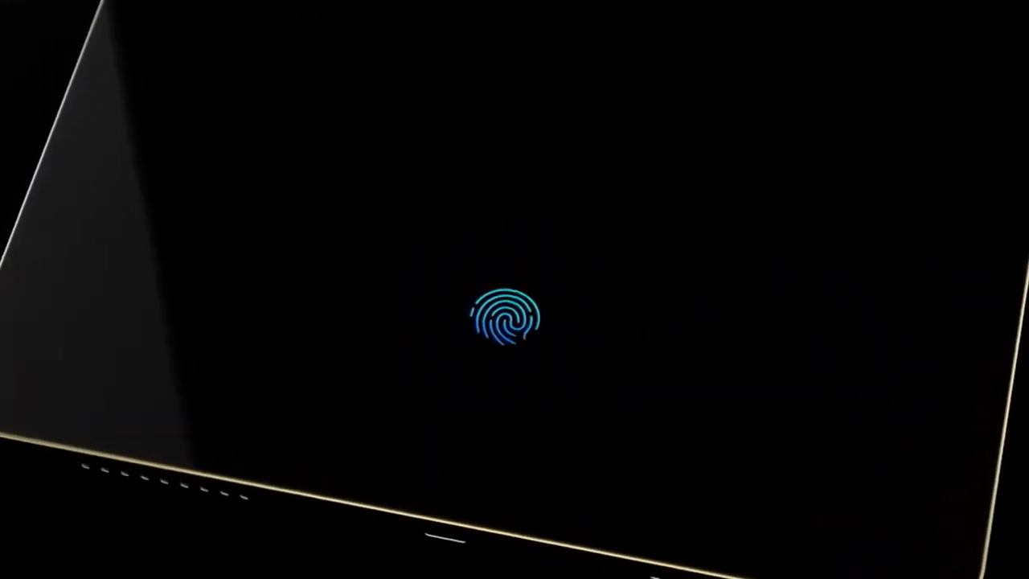
Wake the tablet from the dark fingerprint prompt to the wallpaper lock screen
{"action": "left_click", "coordinate": [501, 319]}
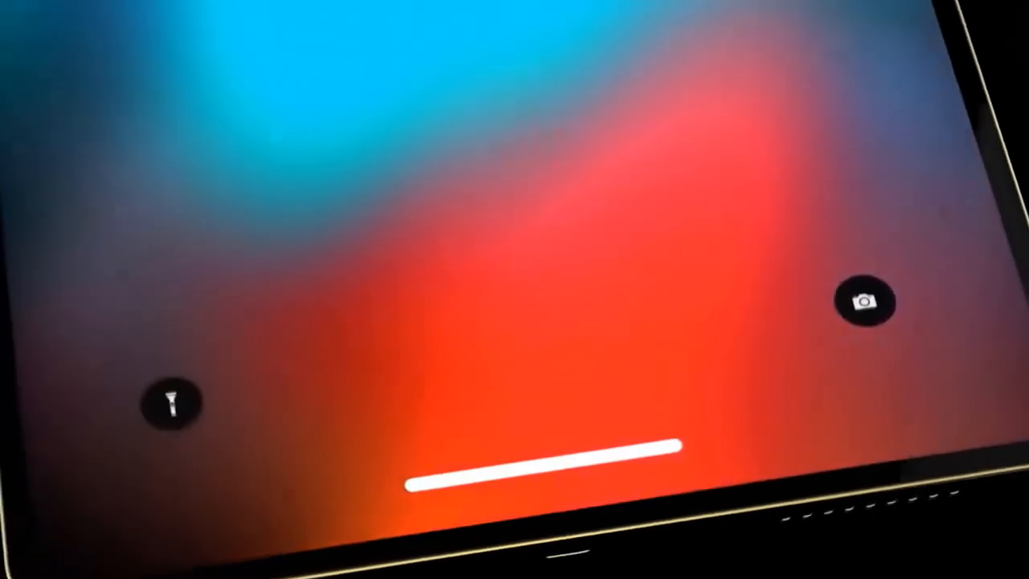